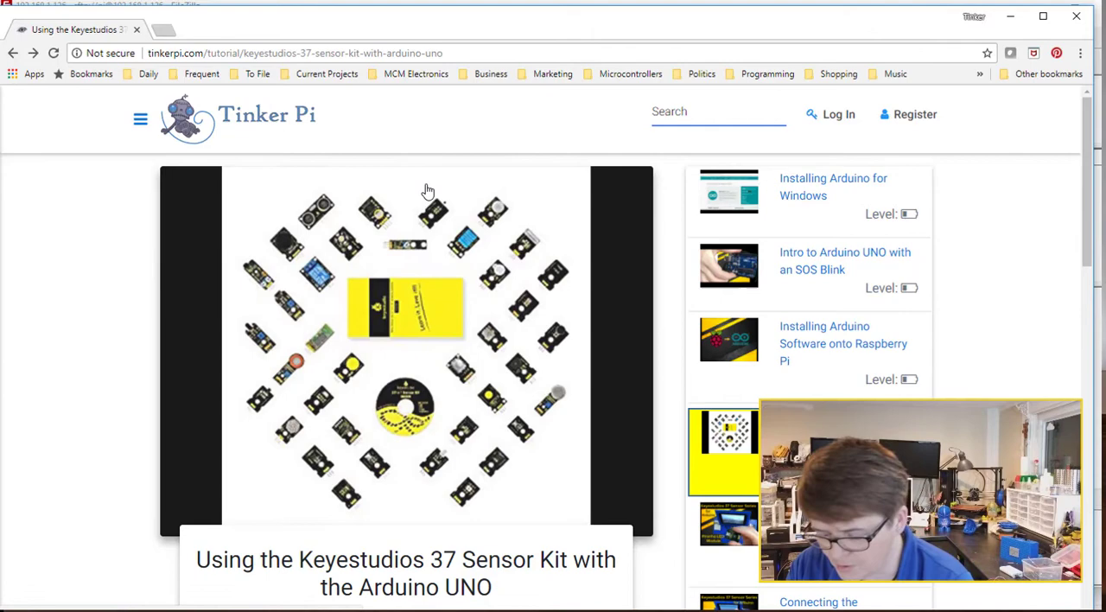
- Search the Tinker Pi site for '3w' and open the MOD-0001 3W LED module result
type("3w")
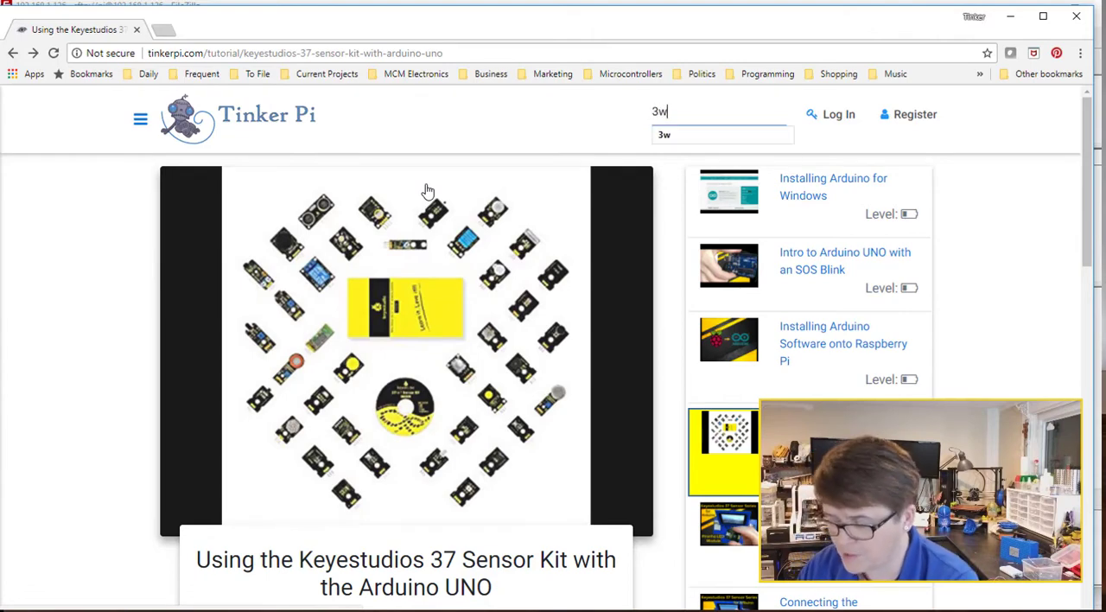
key("Return")
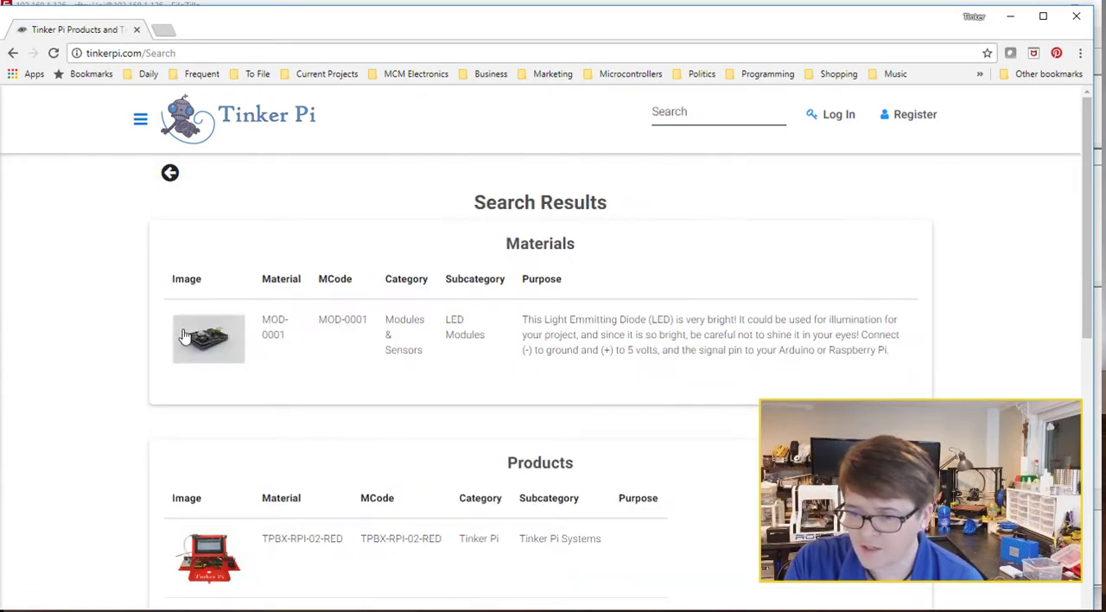
left_click(207, 337)
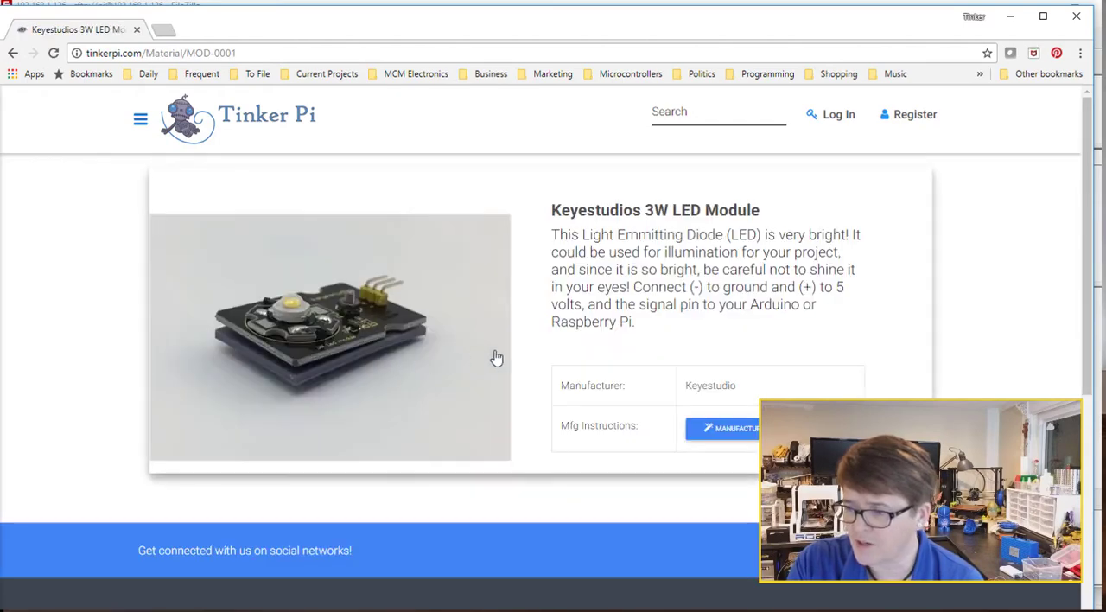
mouse_move(764, 302)
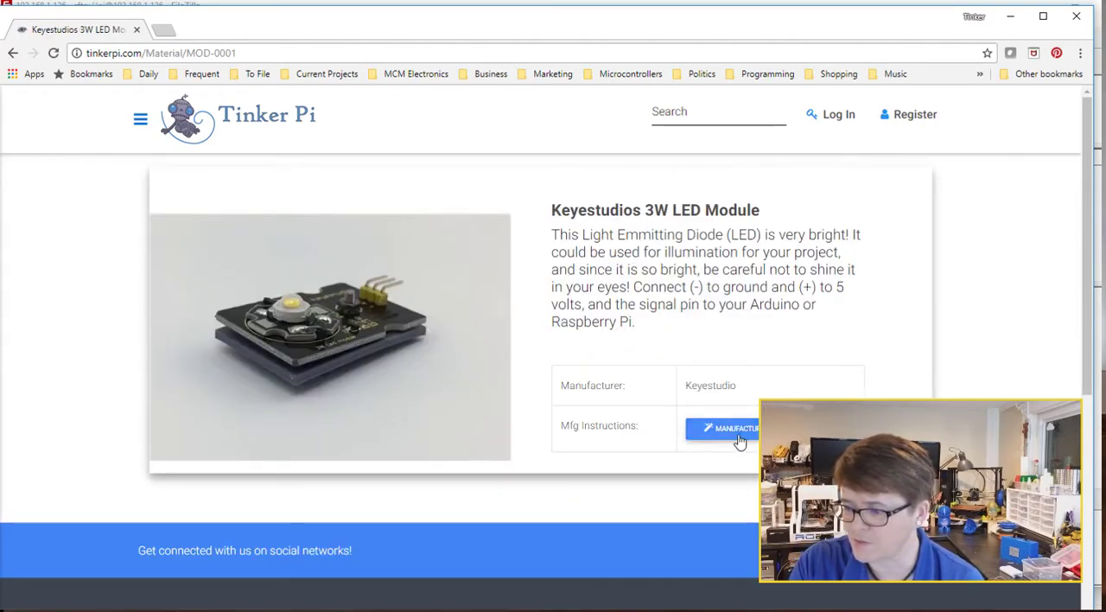
- Open the Manufacturer Instructions wiki page and scroll to its Connection Diagram and Sample Code
left_click(726, 429)
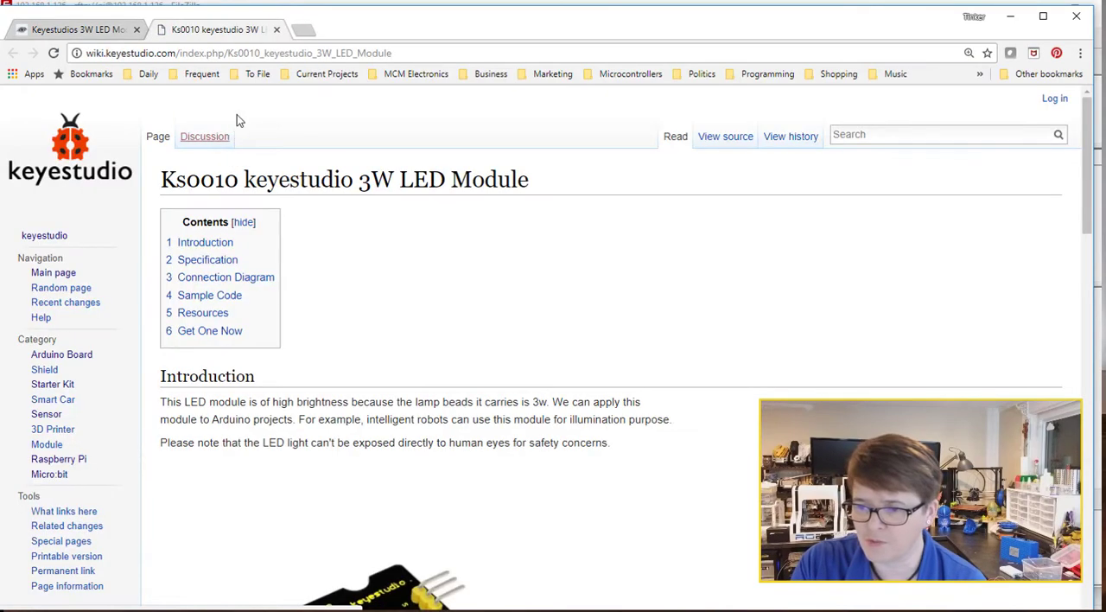
scroll("down", 3)
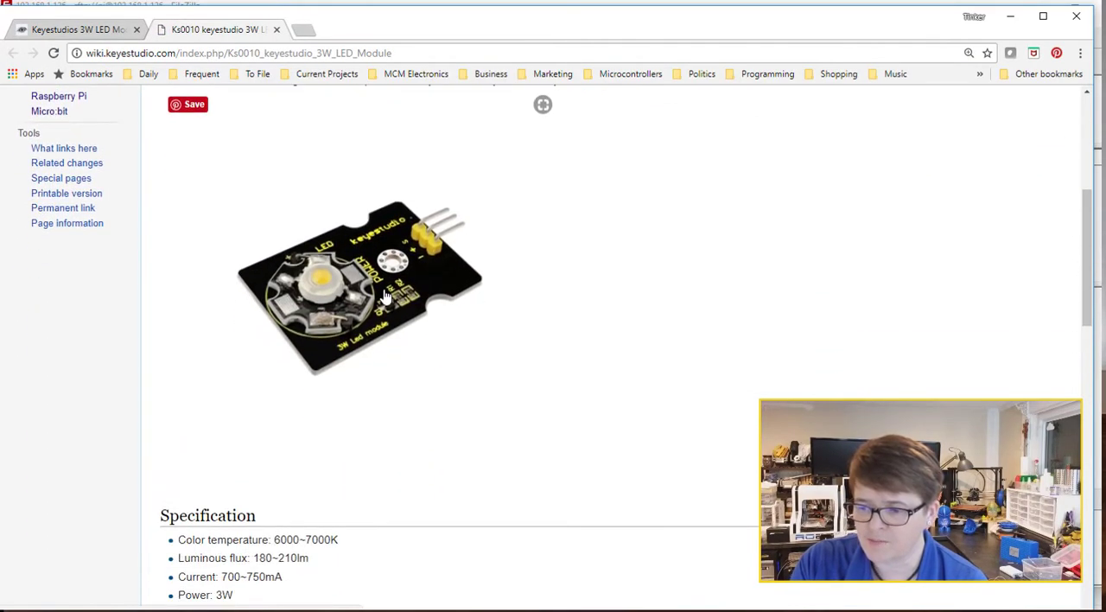
scroll("down", 3)
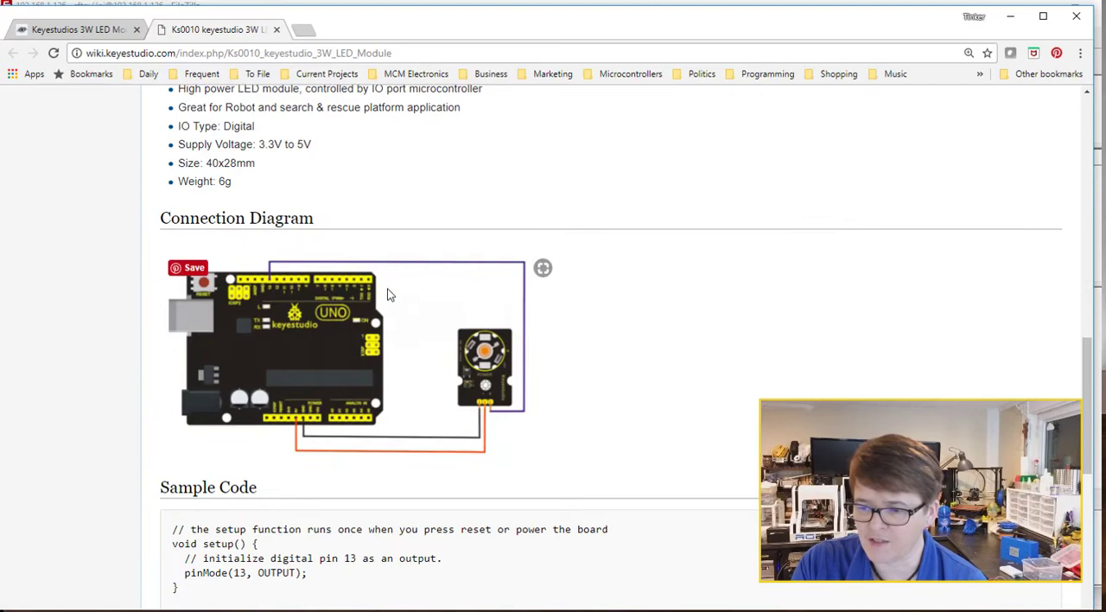
scroll("down", 3)
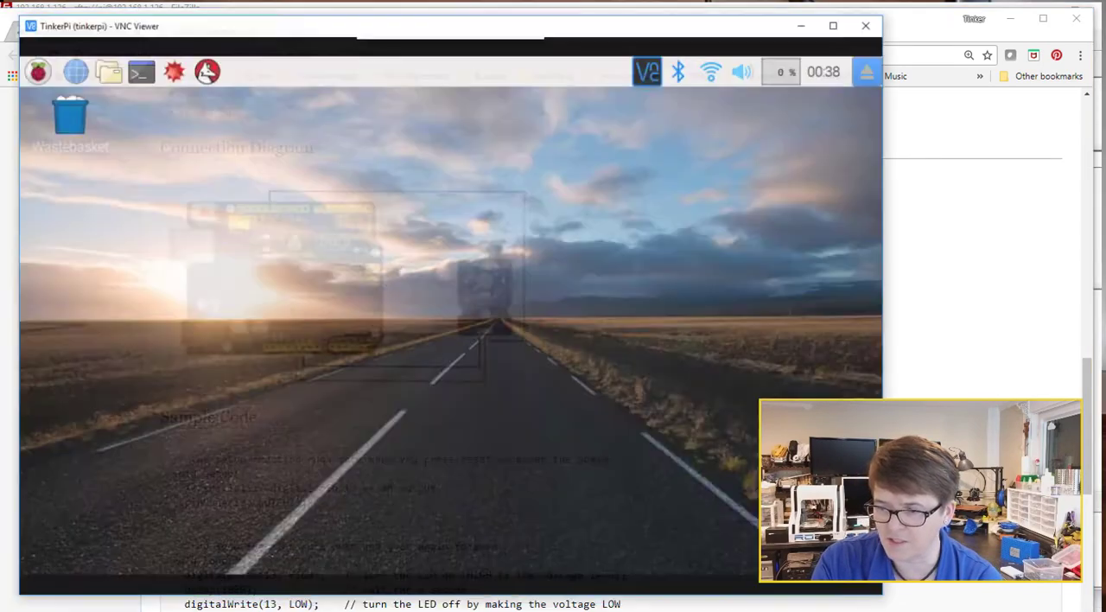
- Launch Arduino IDE from the Raspberry Pi menu under Programming
left_click(21, 57)
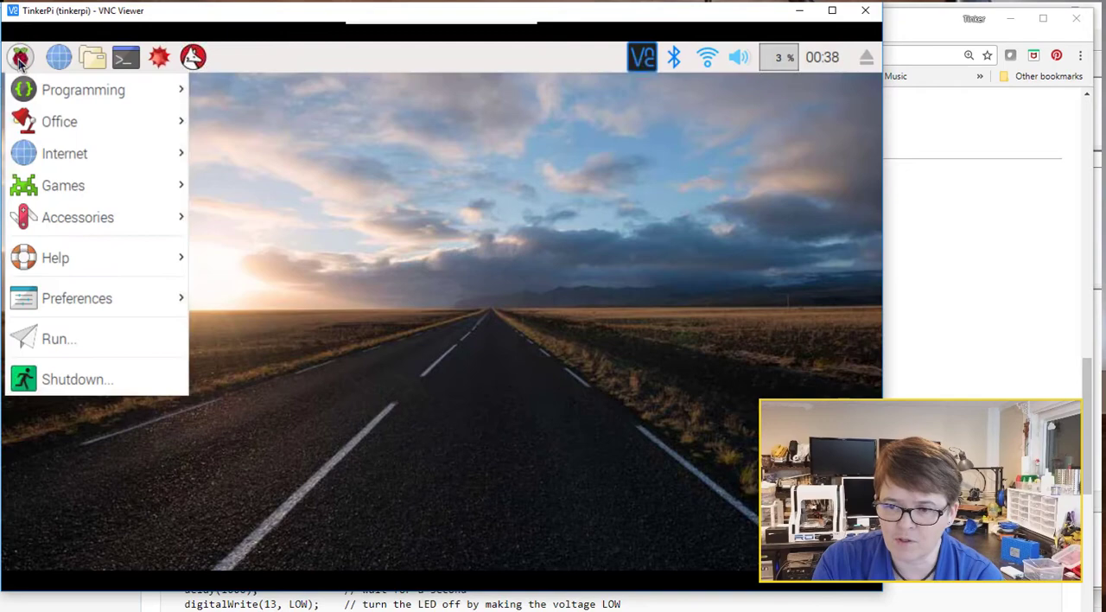
left_click(83, 90)
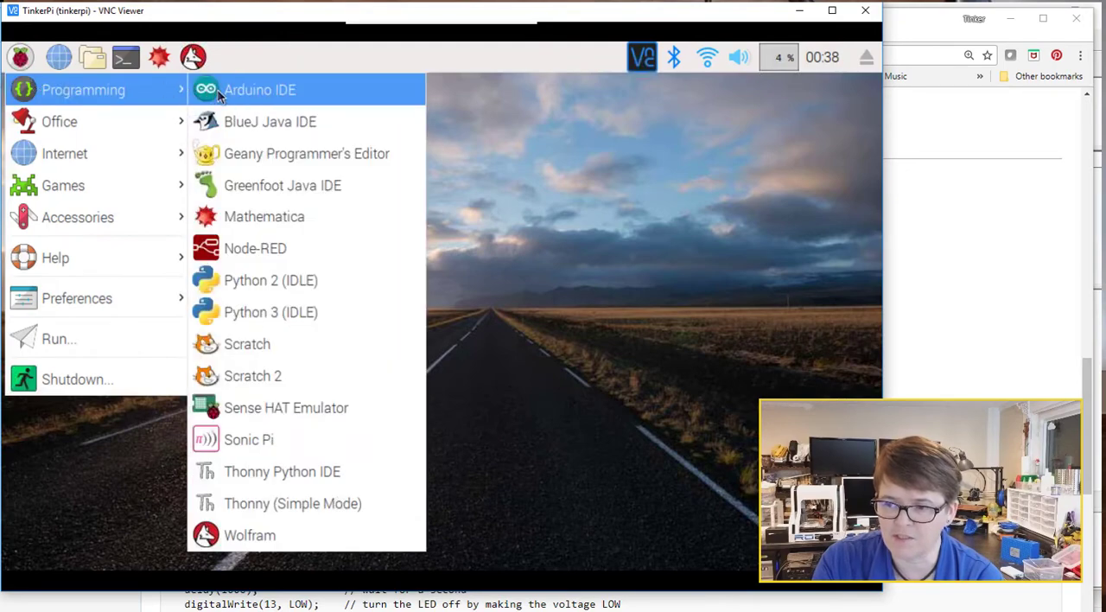
left_click(533, 297)
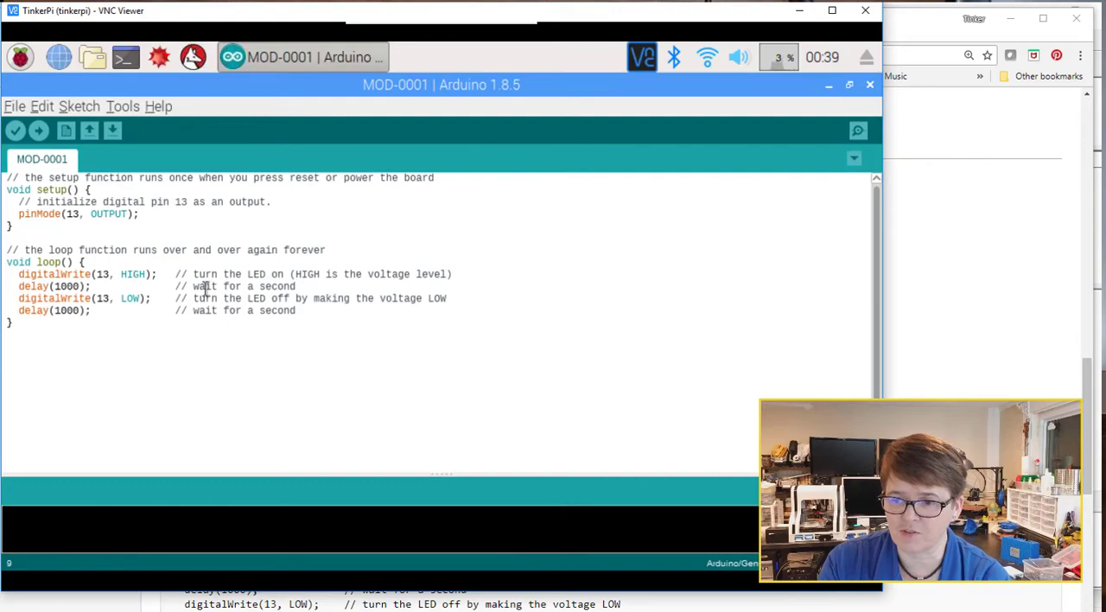
- Confirm Tools shows Arduino/Genuino Uno on /dev/ttyACM0, then upload the MOD-0001 sketch
left_click(122, 105)
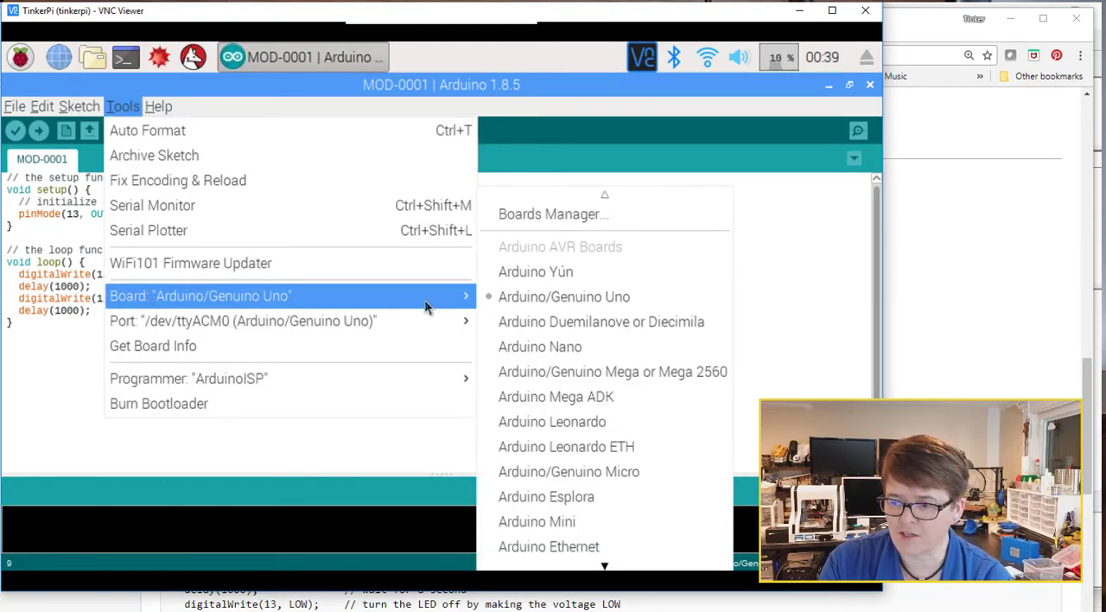
mouse_move(250, 321)
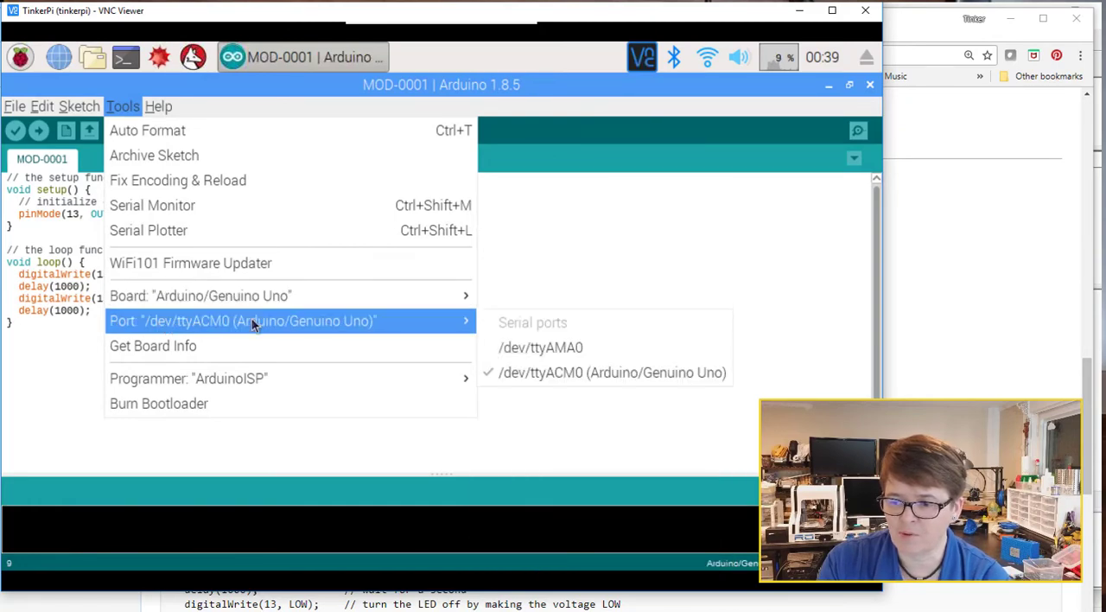
mouse_move(308, 328)
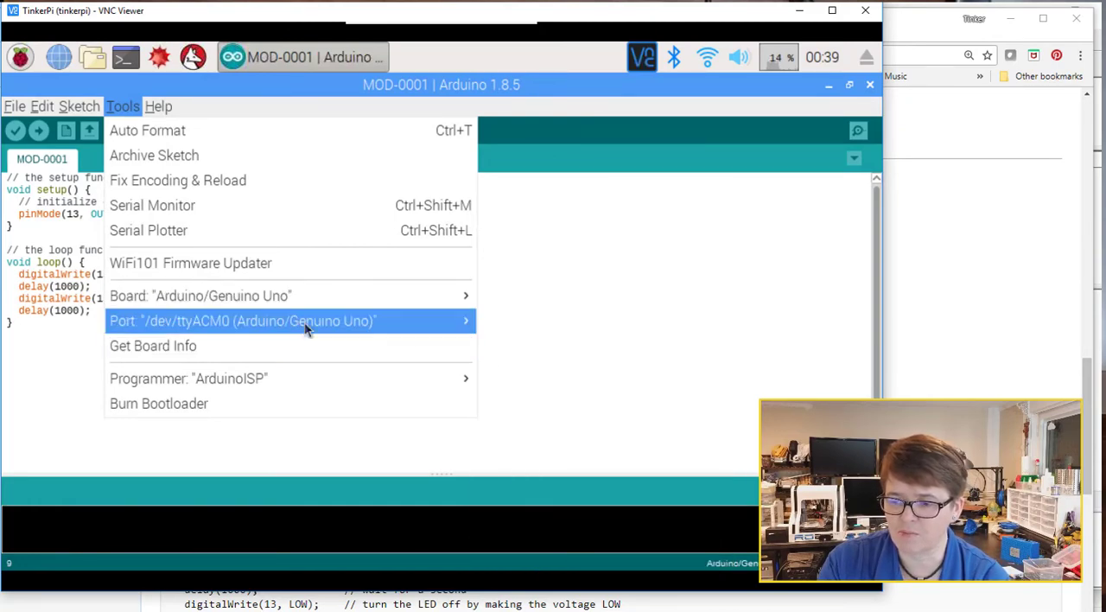
left_click(723, 180)
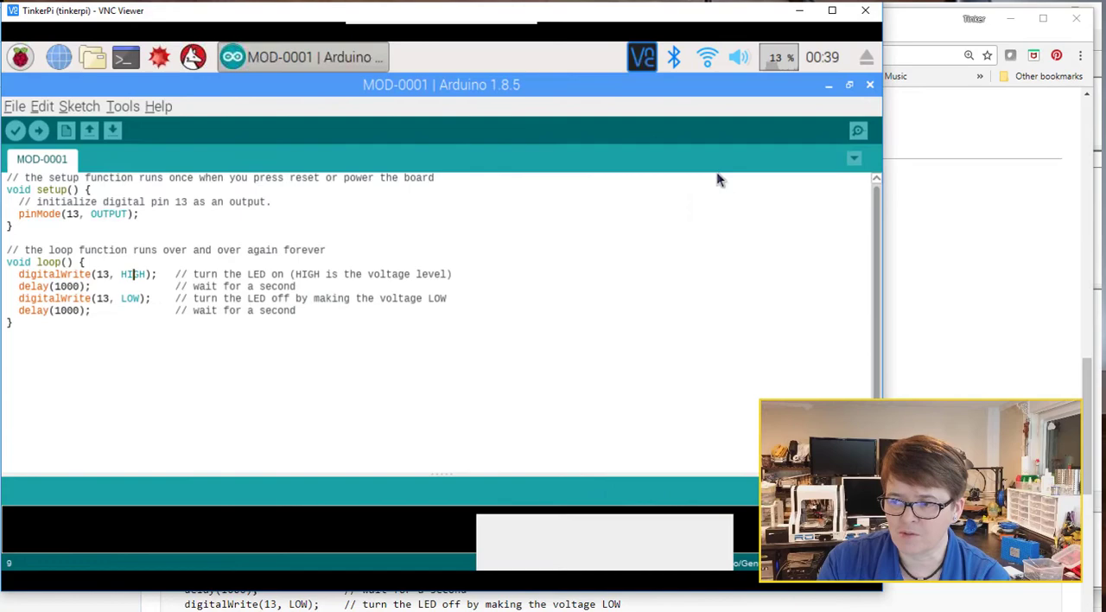
left_click(38, 131)
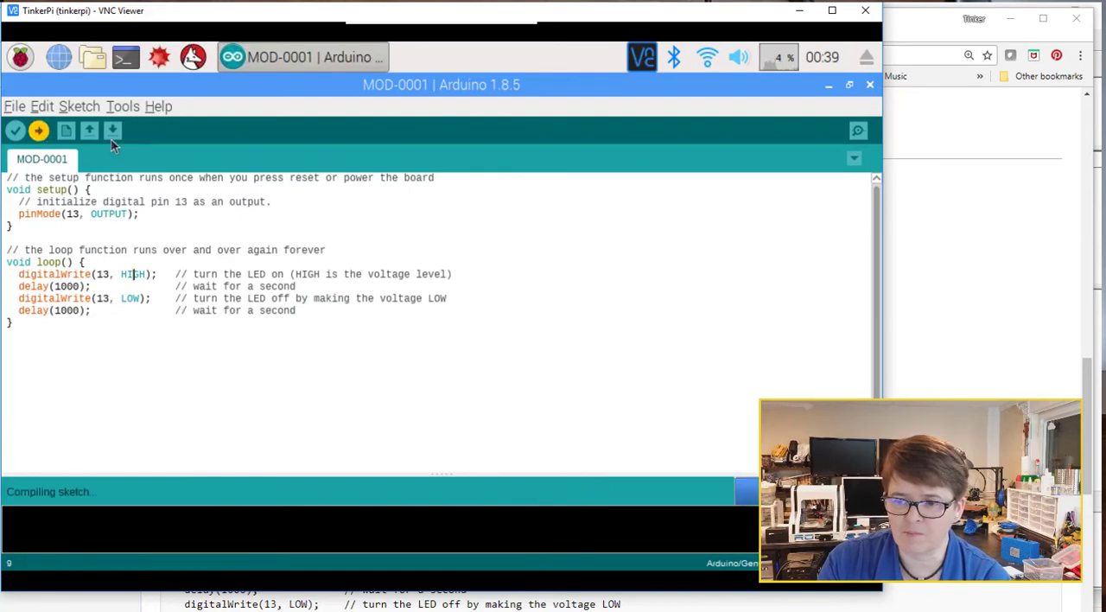